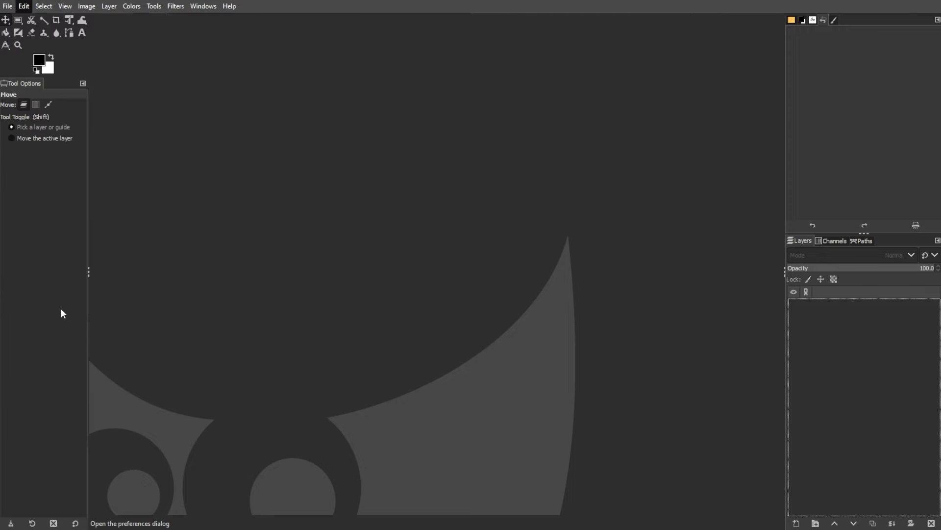
Step: Bring up GIMP's Preferences with the Folders categories scrolled into view
left_click(23, 6)
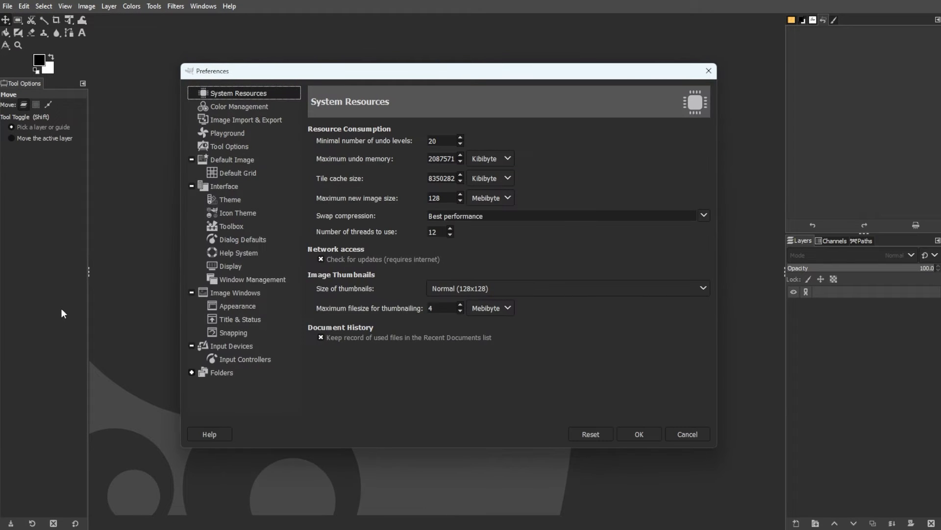
mouse_move(73, 319)
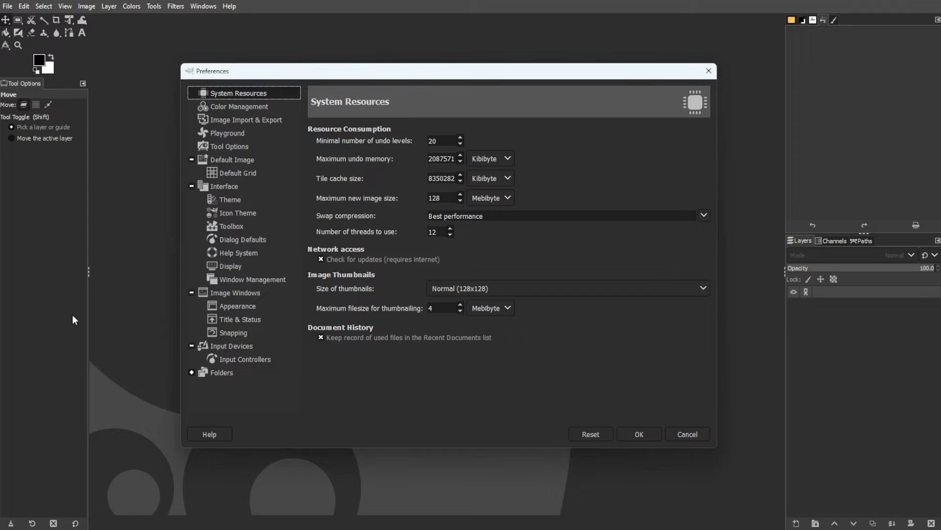
scroll("down", 3)
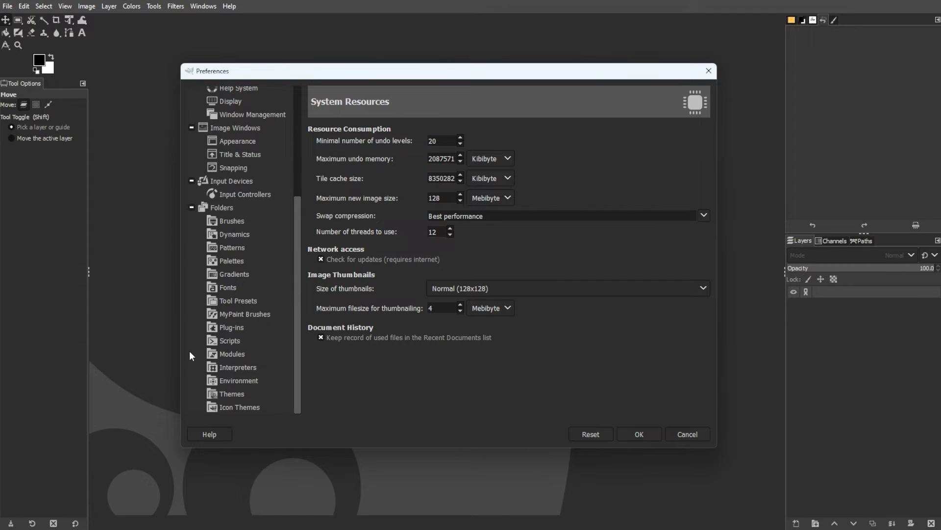
mouse_move(250, 341)
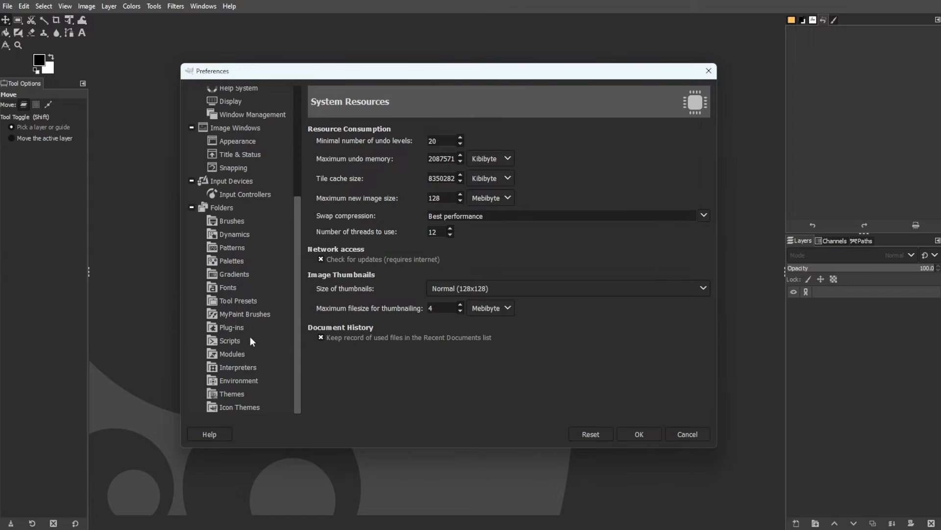
Step: Select the Roaming\GIMP\2.10\plug-ins path and show it in File Explorer
left_click(231, 327)
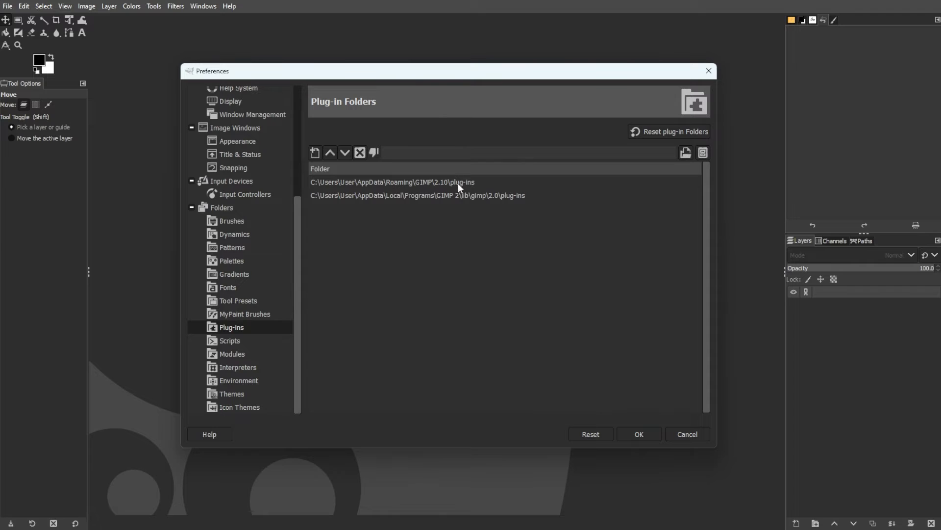
left_click(396, 183)
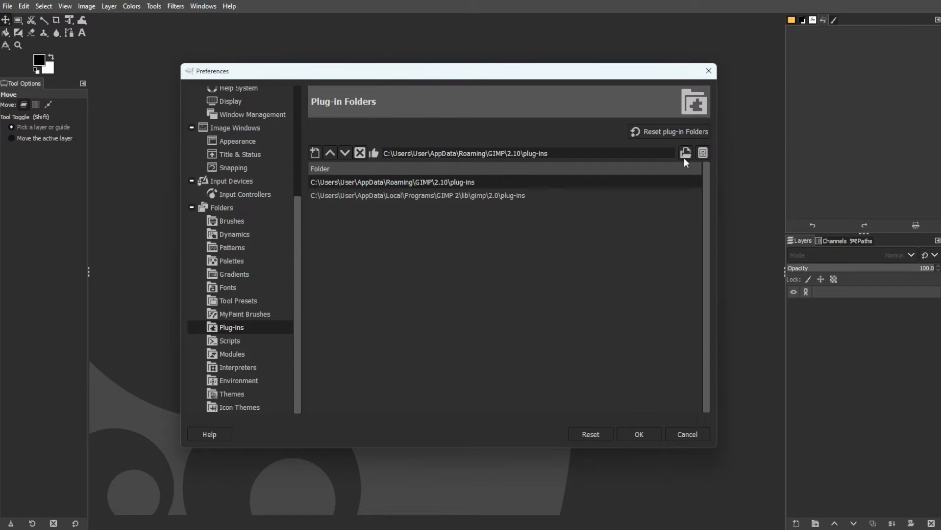
left_click(702, 153)
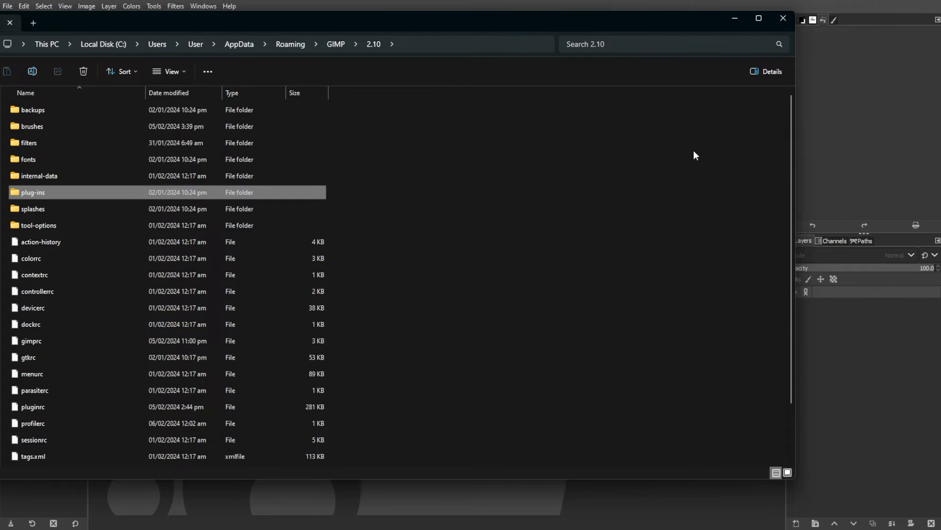
Step: Browse inside the plug-ins folder in Explorer, then confirm GIMP's Preferences with OK
double_click(33, 193)
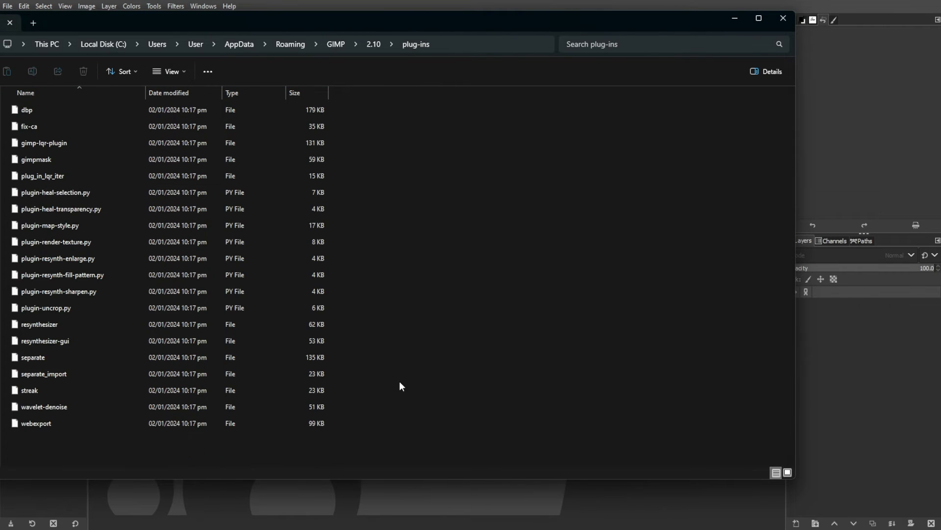
mouse_move(401, 391)
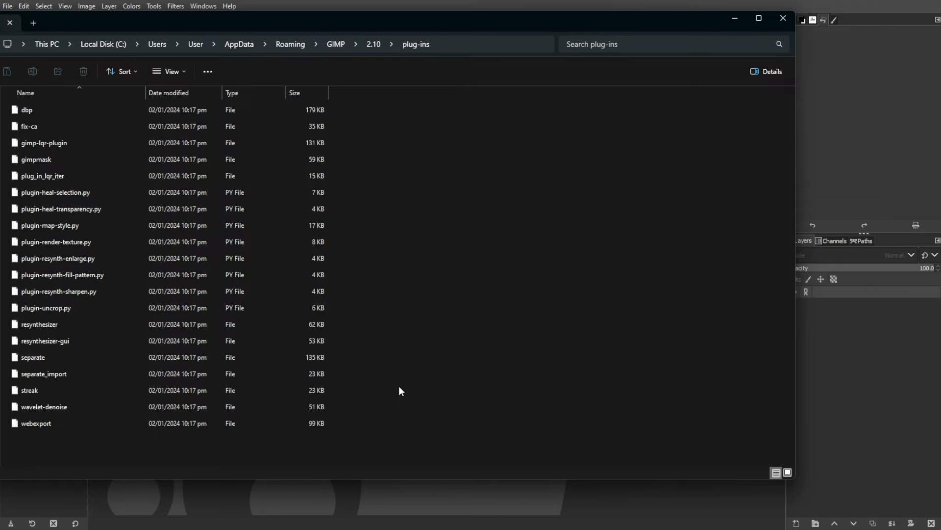
mouse_move(376, 322)
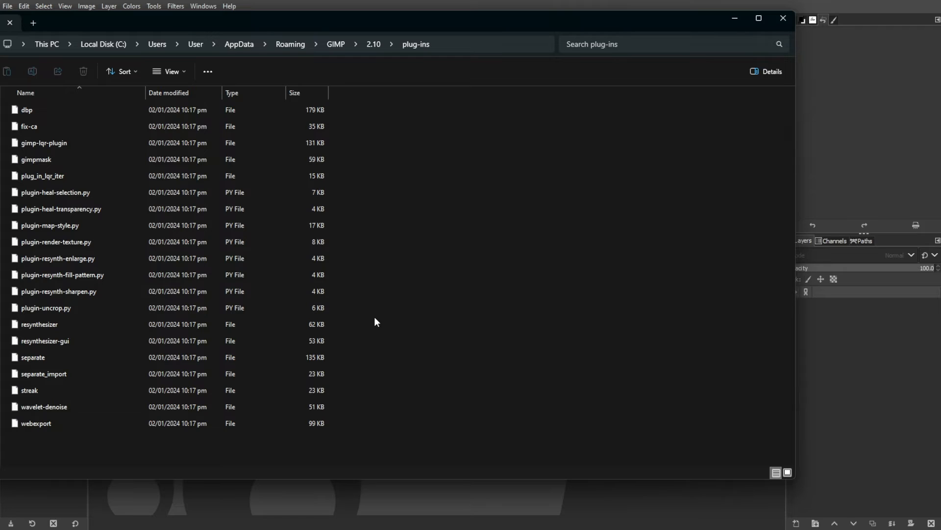
mouse_move(379, 318)
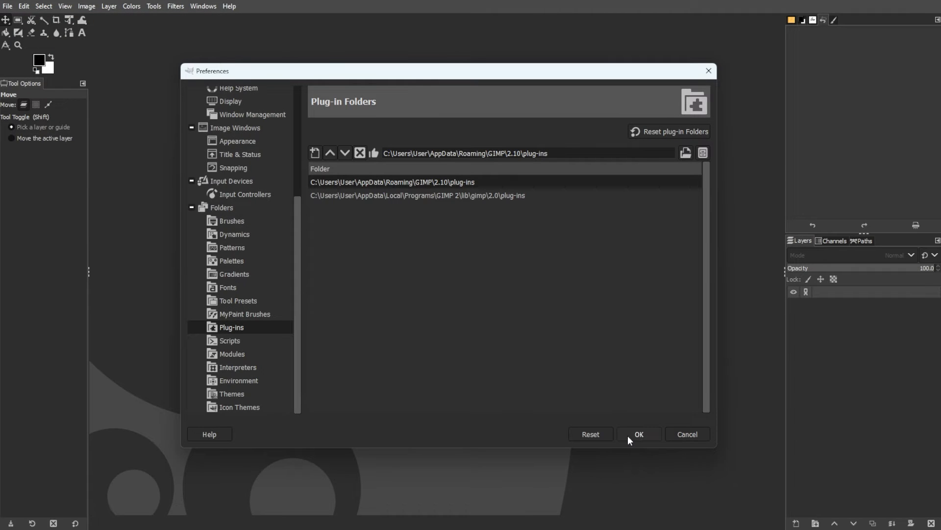
left_click(639, 434)
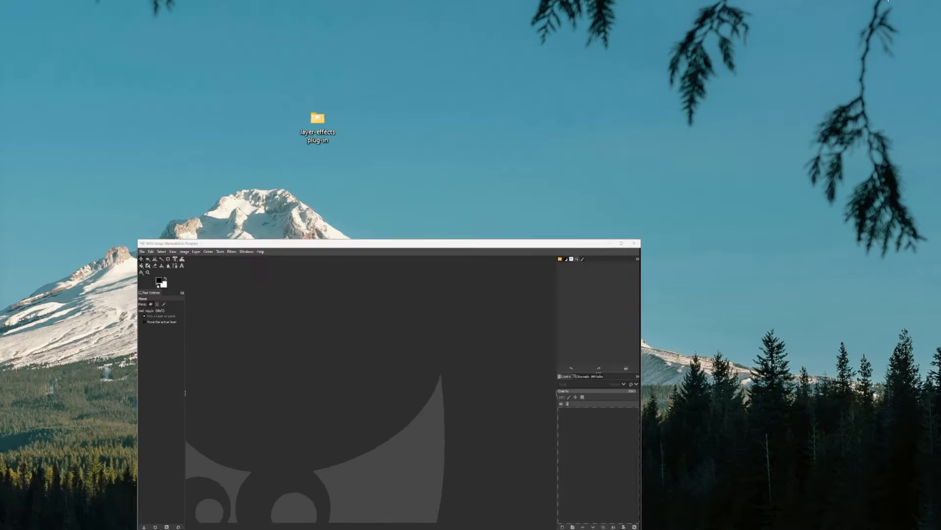
double_click(316, 119)
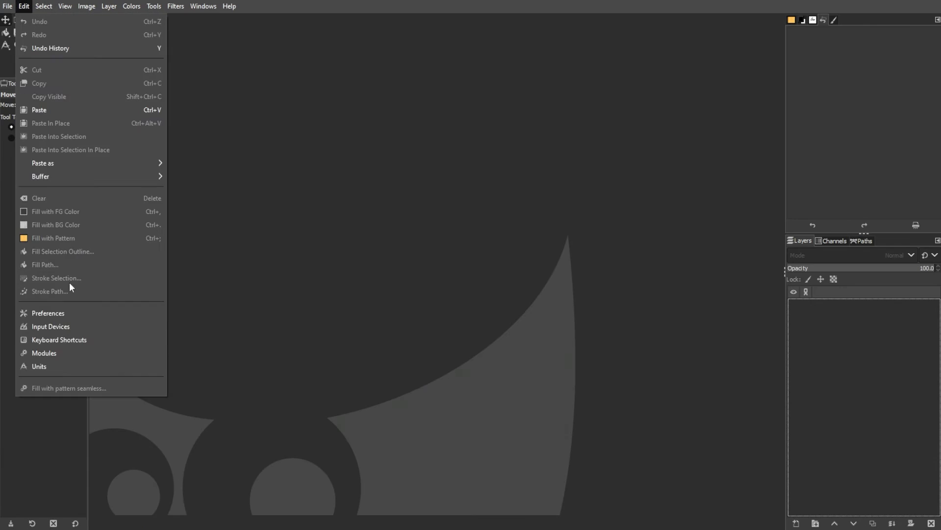
Step: Check layerfx.py in GIMP 2's python library folder, then close the Explorer window
left_click(47, 313)
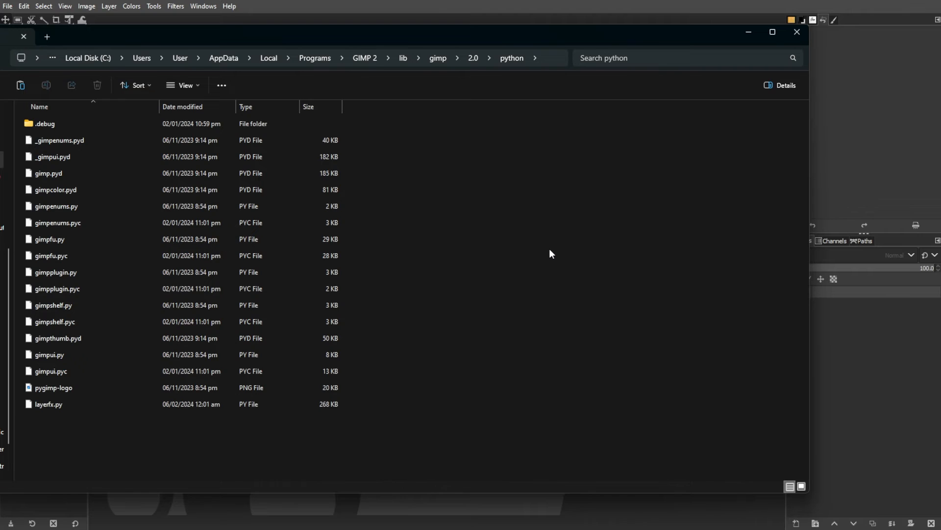
left_click(796, 31)
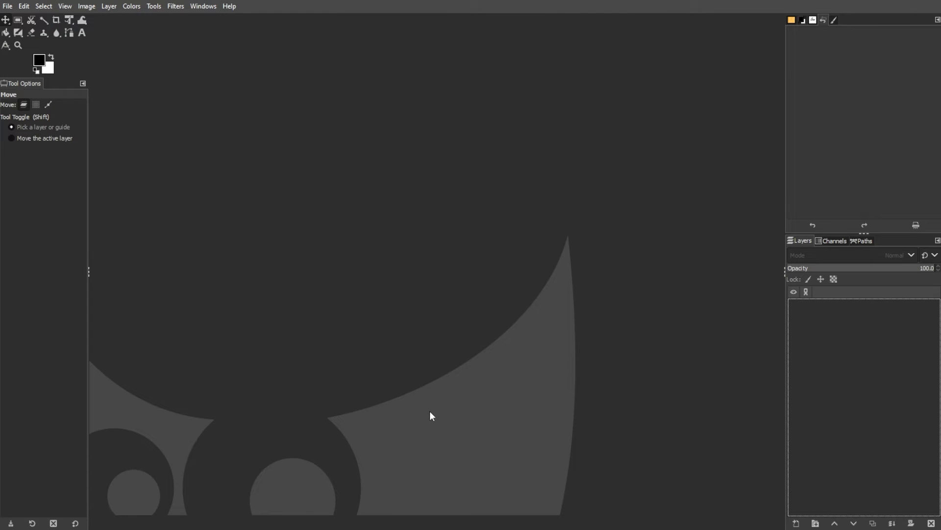
mouse_move(425, 407)
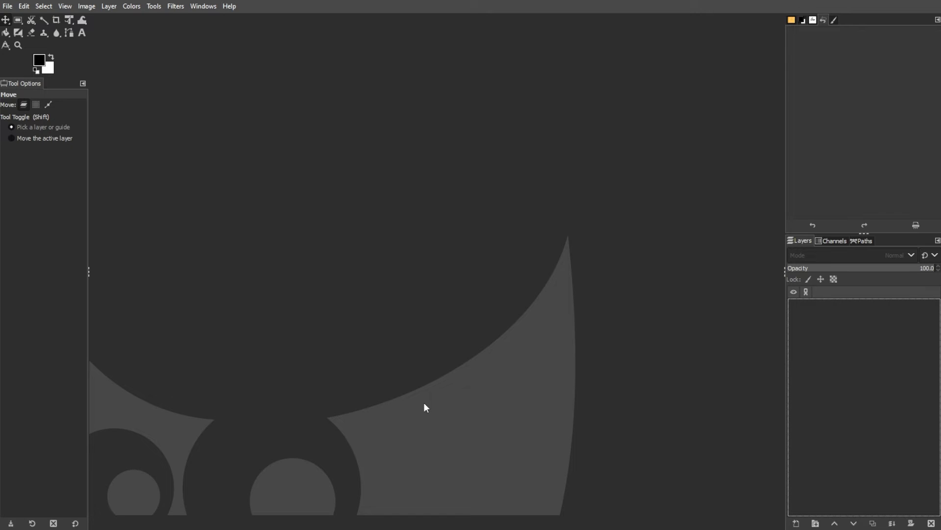
left_click(109, 6)
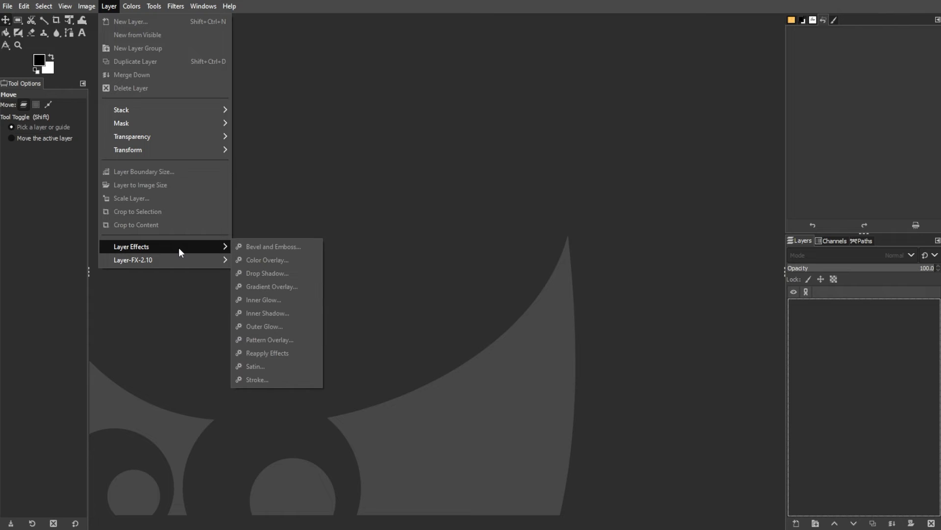
mouse_move(218, 252)
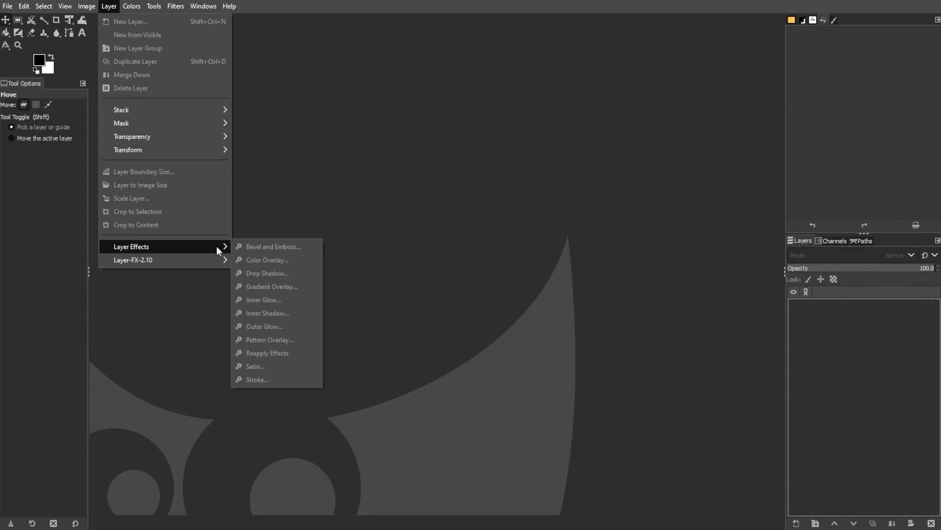
left_click(176, 6)
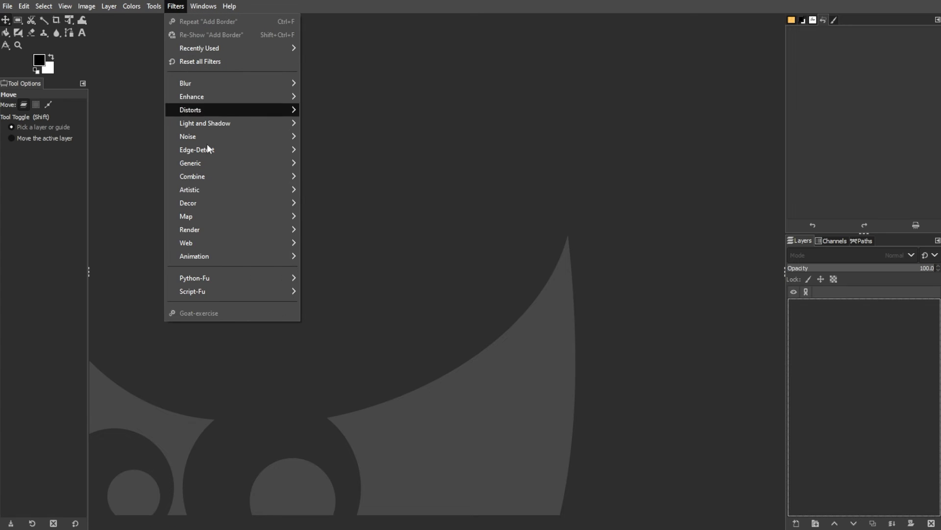
left_click(447, 332)
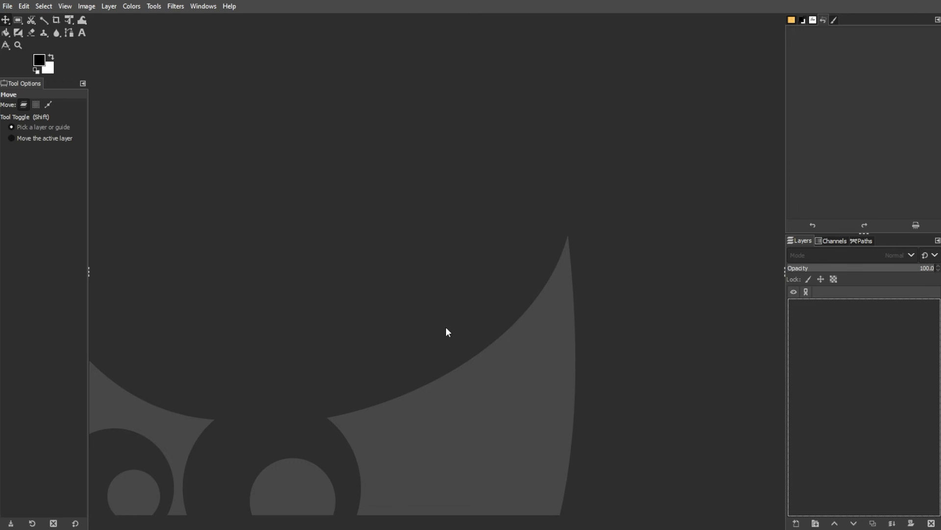
left_click(23, 6)
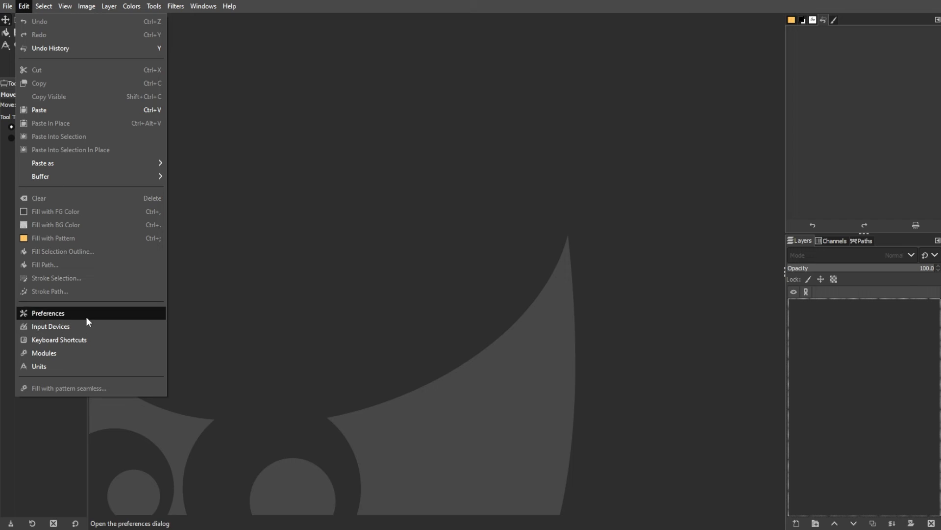
Step: Reopen Preferences at the Folders > Plug-ins locations list
left_click(47, 312)
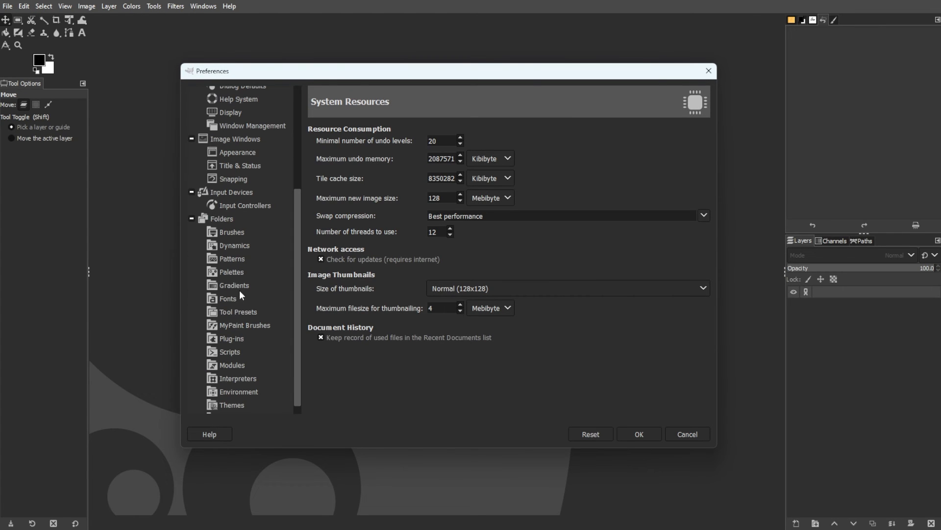
left_click(232, 338)
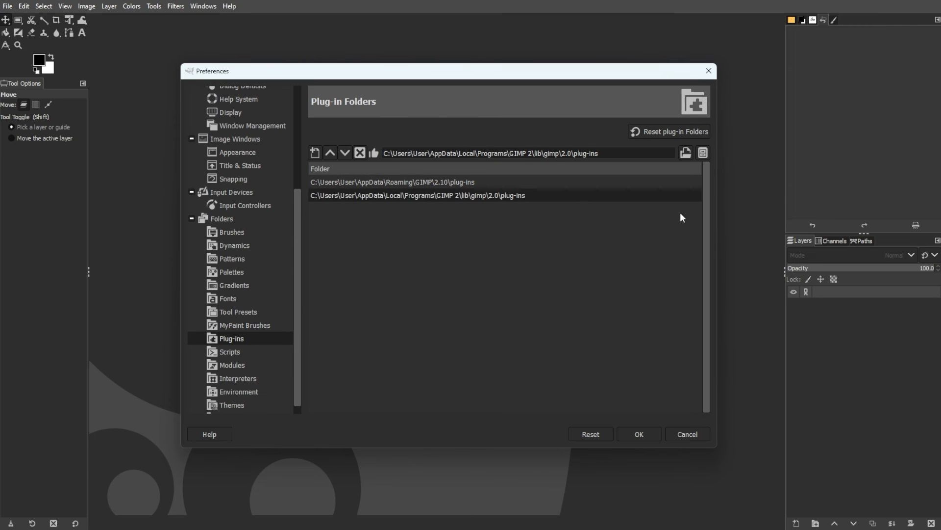